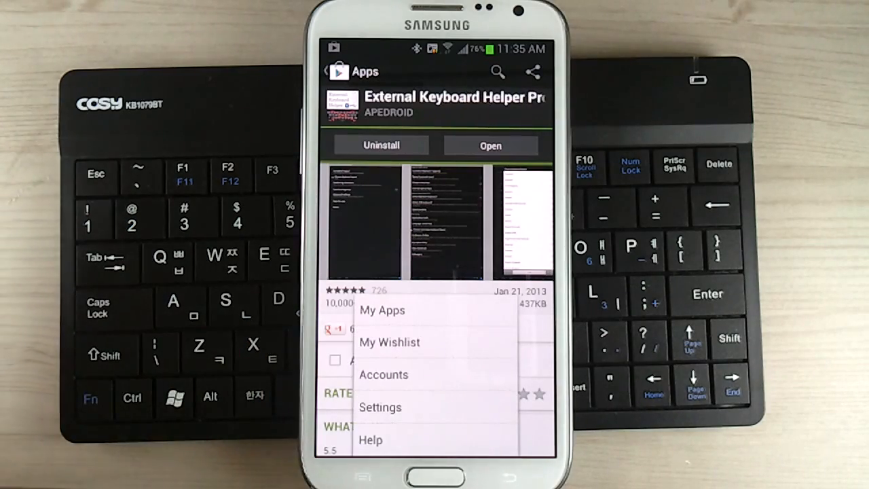
# - Create a Custom 1 keyboard layout copied from English (US)
pyautogui.click(435, 224)
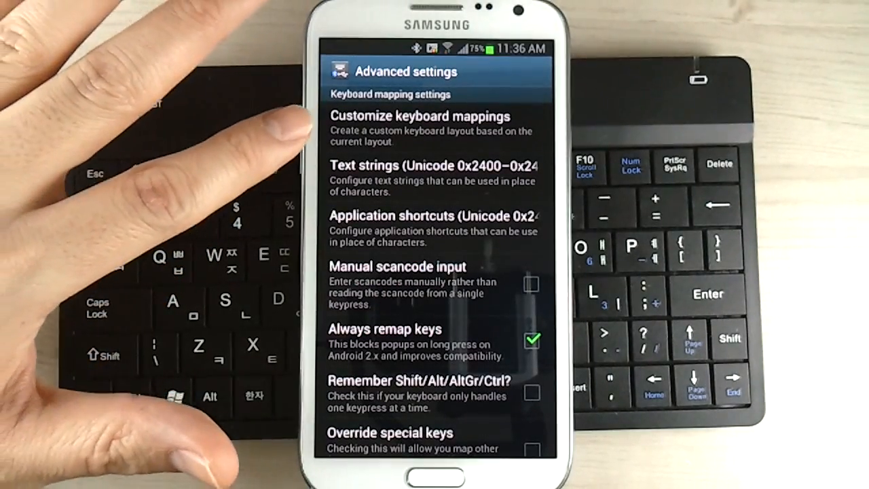
pyautogui.click(420, 129)
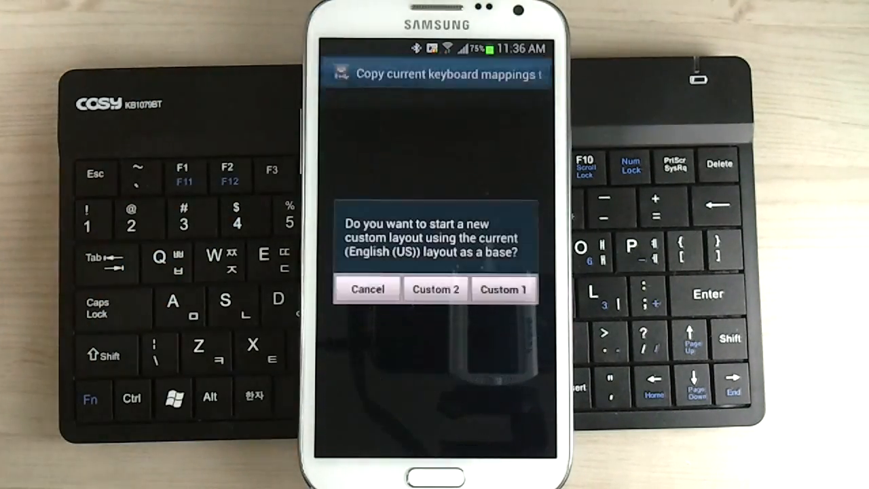
pyautogui.click(504, 290)
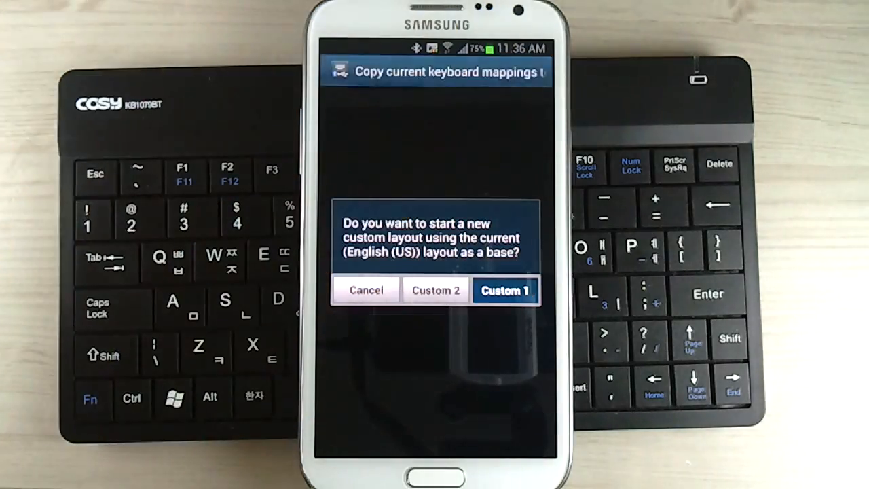
pyautogui.click(504, 289)
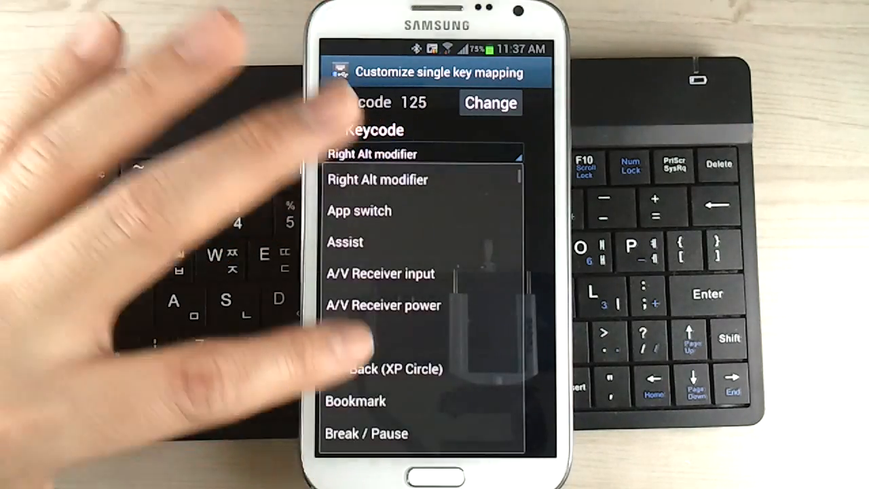
# - Map scancode 125 (the Windows key) to the Menu keycode
pyautogui.scroll(-3)
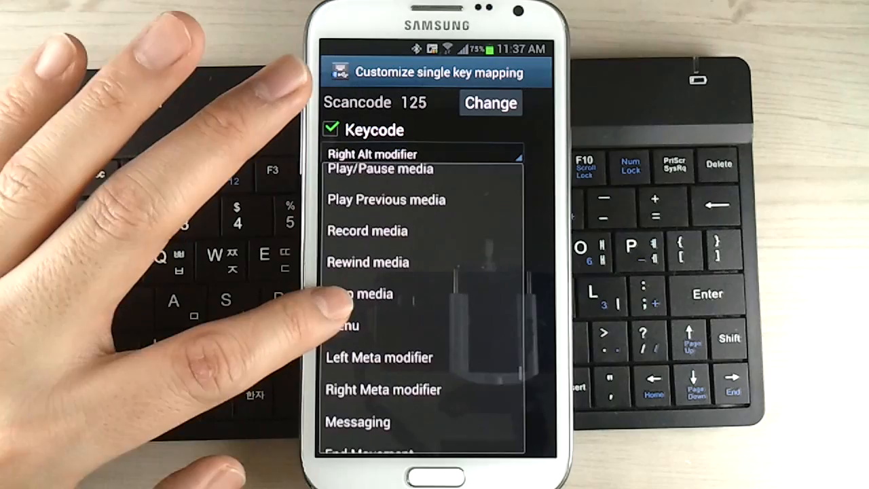
pyautogui.click(346, 325)
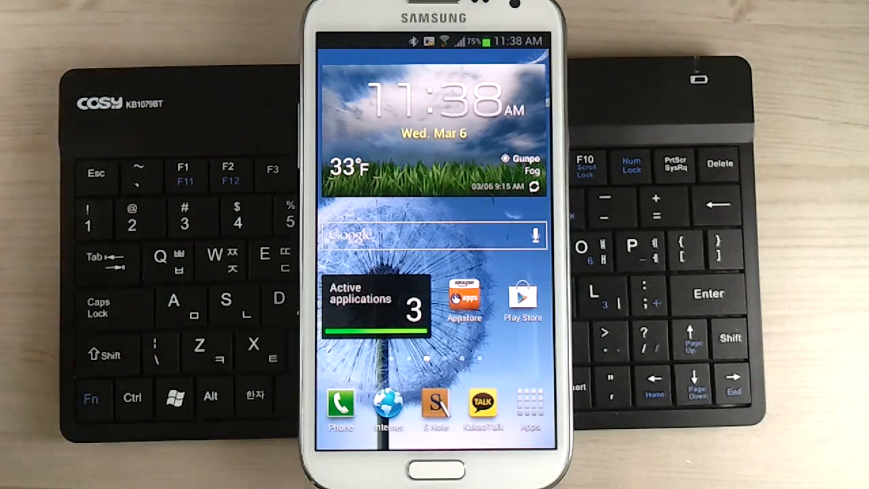
# - Type 'ssssss' into Google search with the Bluetooth keyboard, then clear it
pyautogui.click(432, 235)
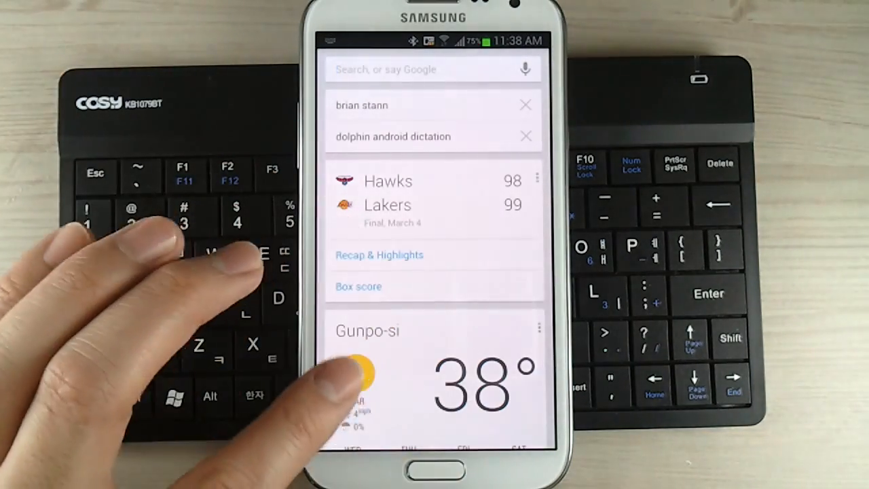
pyautogui.write('ssssss')
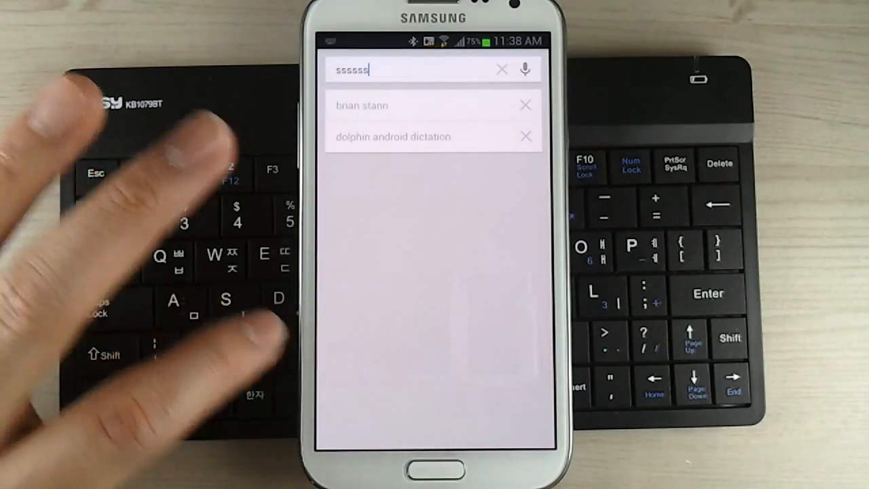
pyautogui.click(501, 69)
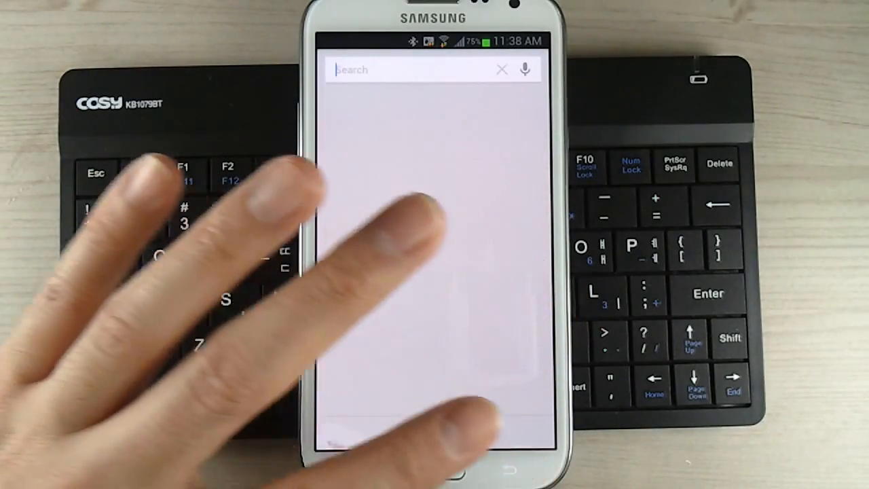